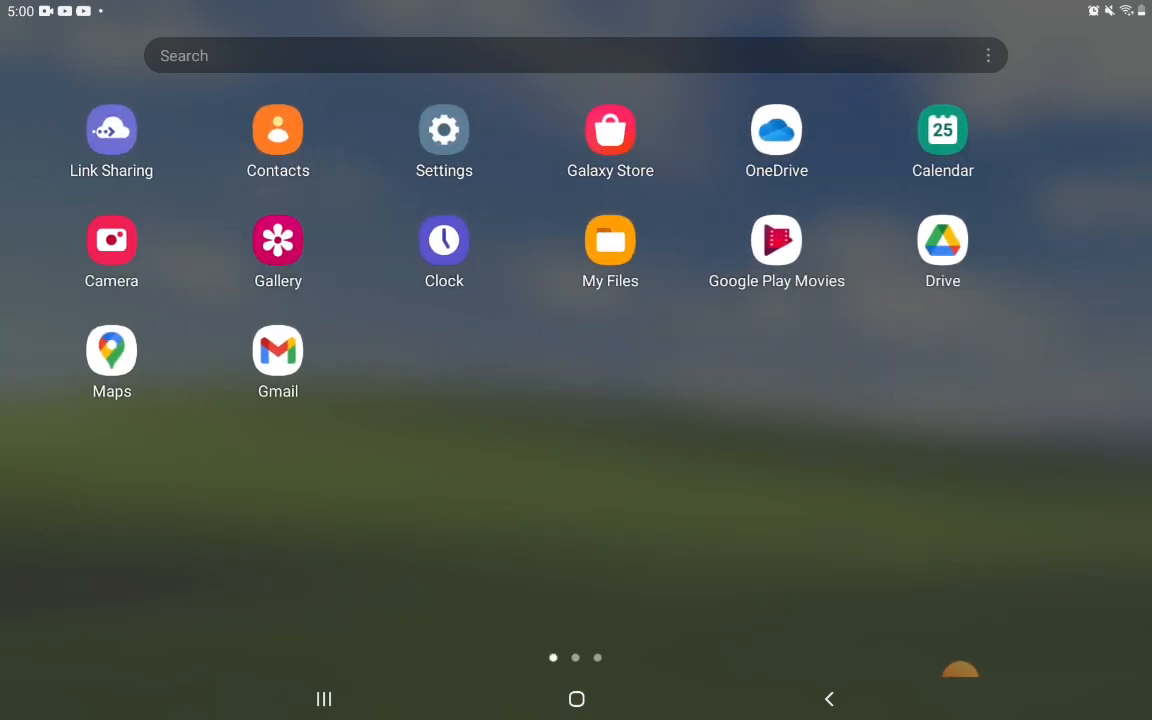
Swipe to the second home screen page showing SmartThings and Samsung Members
scroll("left", 3)
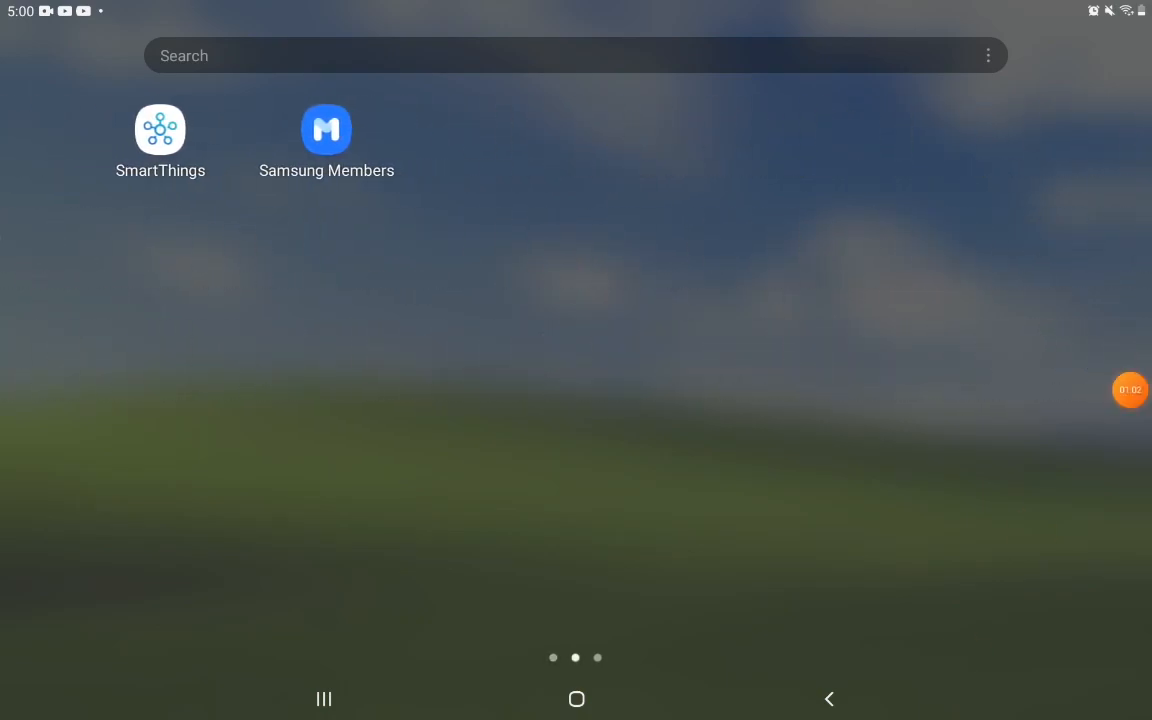
Expand the AZ floating bubble into pause, stop, brush and camera controls
left_click(1130, 388)
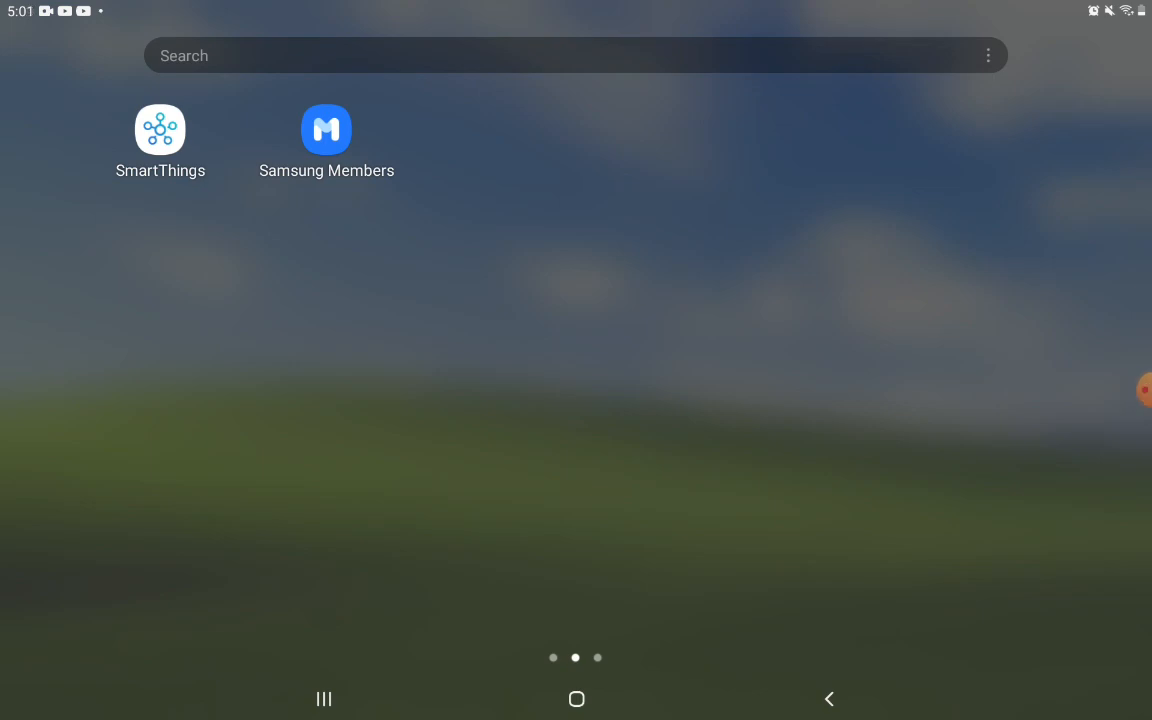
left_click(1144, 390)
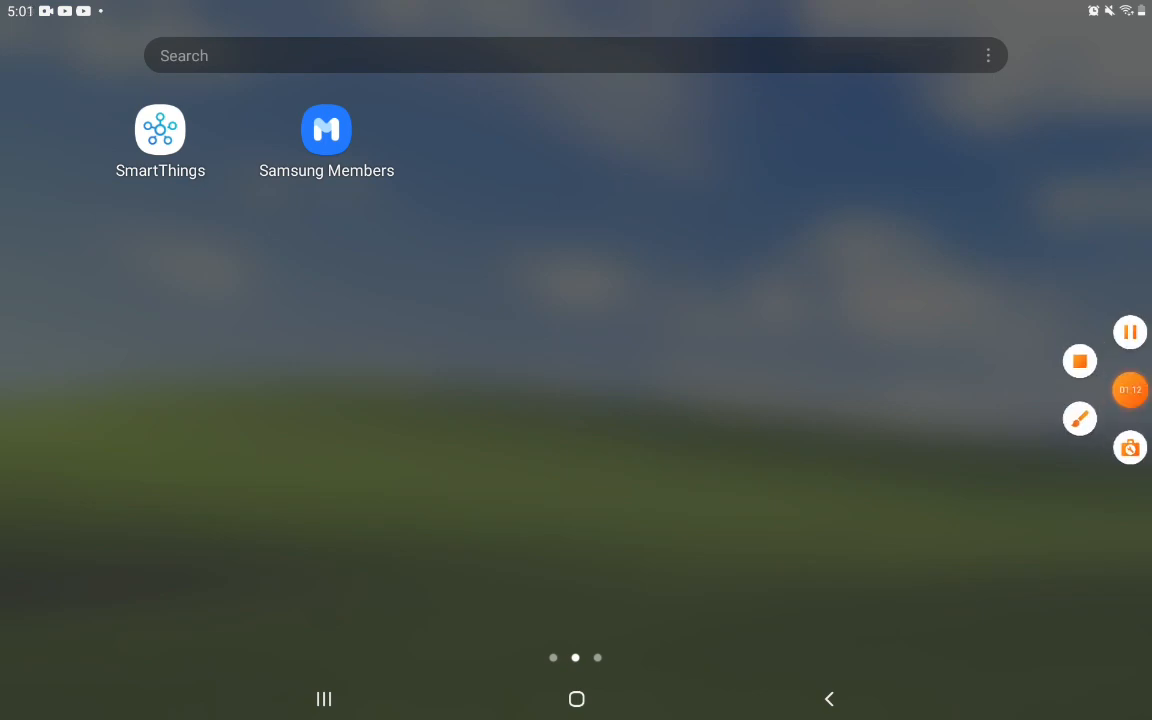